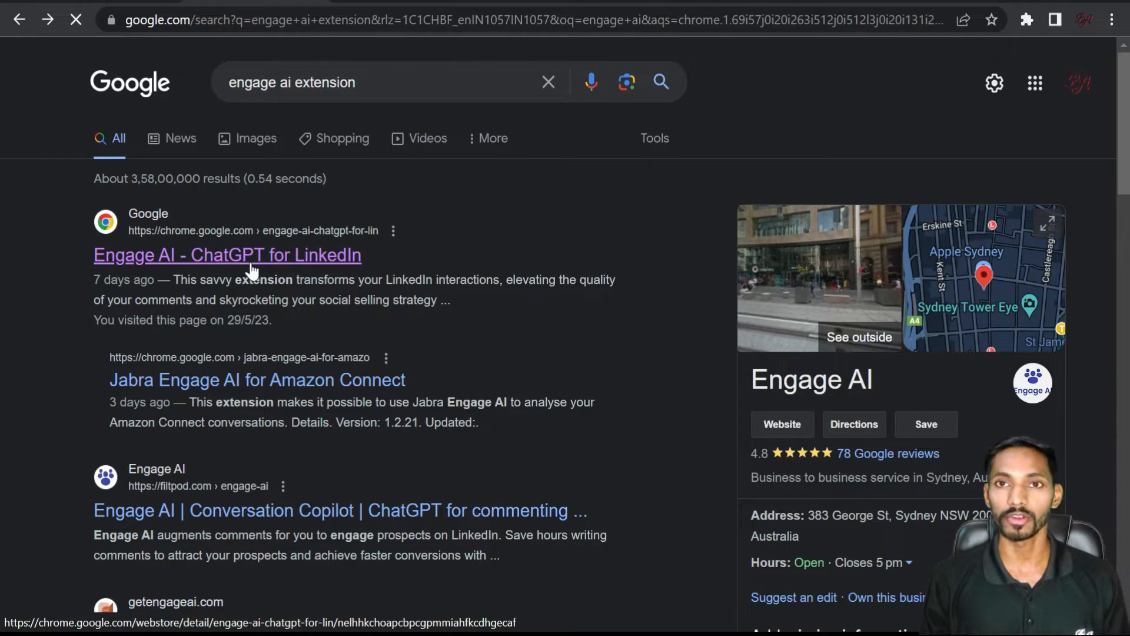
# Open the 'Engage AI - ChatGPT for LinkedIn' Chrome Web Store listing from the search results.
pyautogui.click(227, 254)
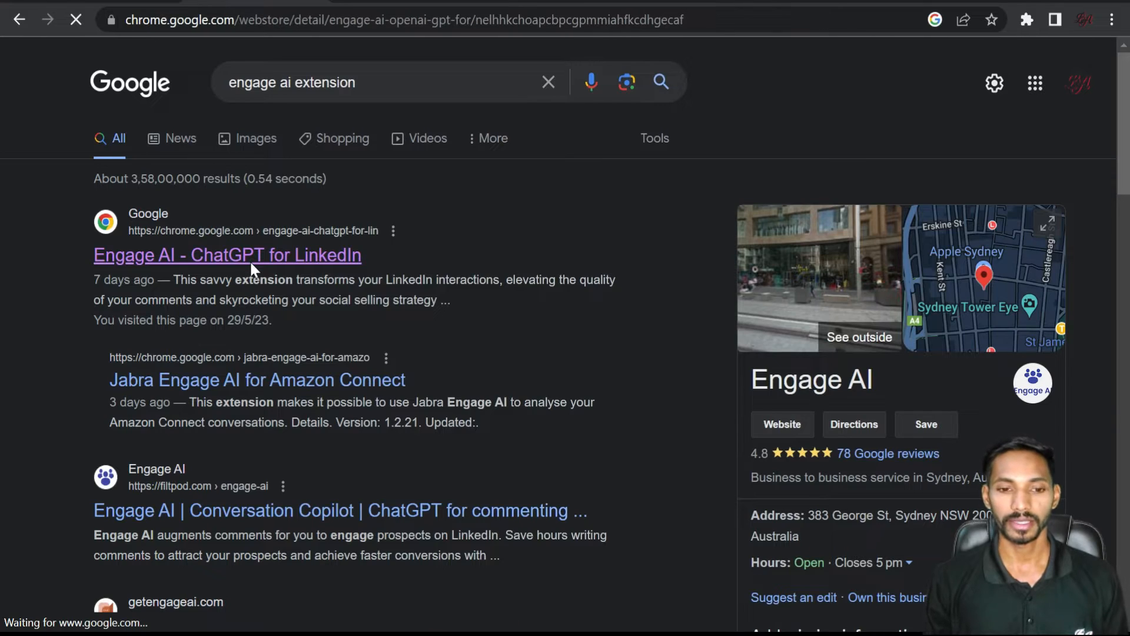
pyautogui.click(226, 254)
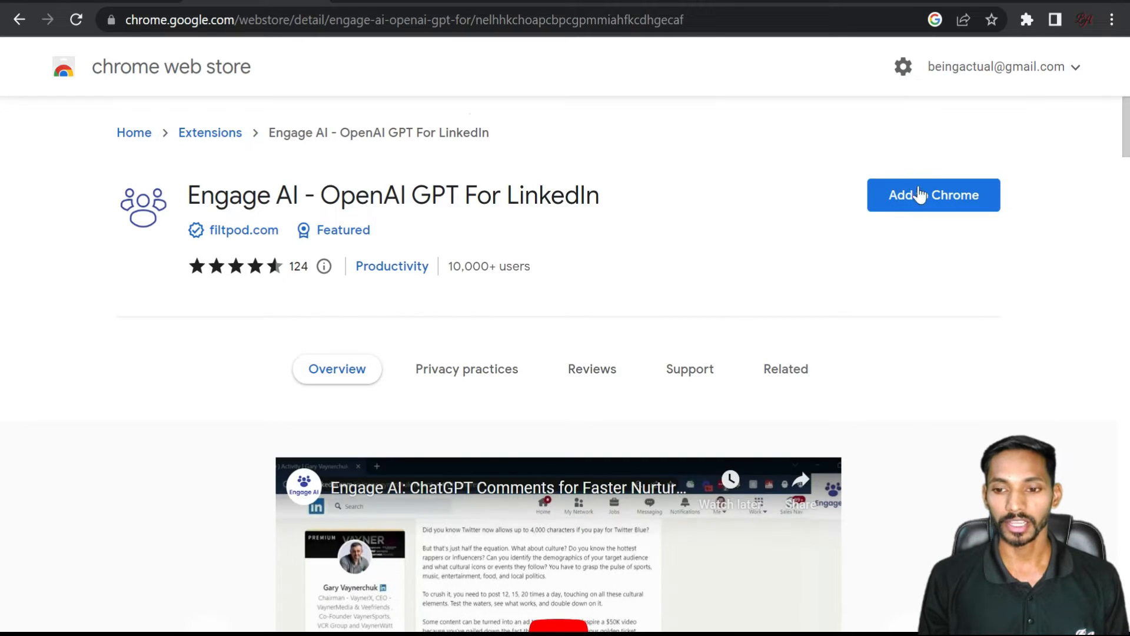
# Add the Engage AI extension to Chrome and confirm the installation.
pyautogui.click(932, 195)
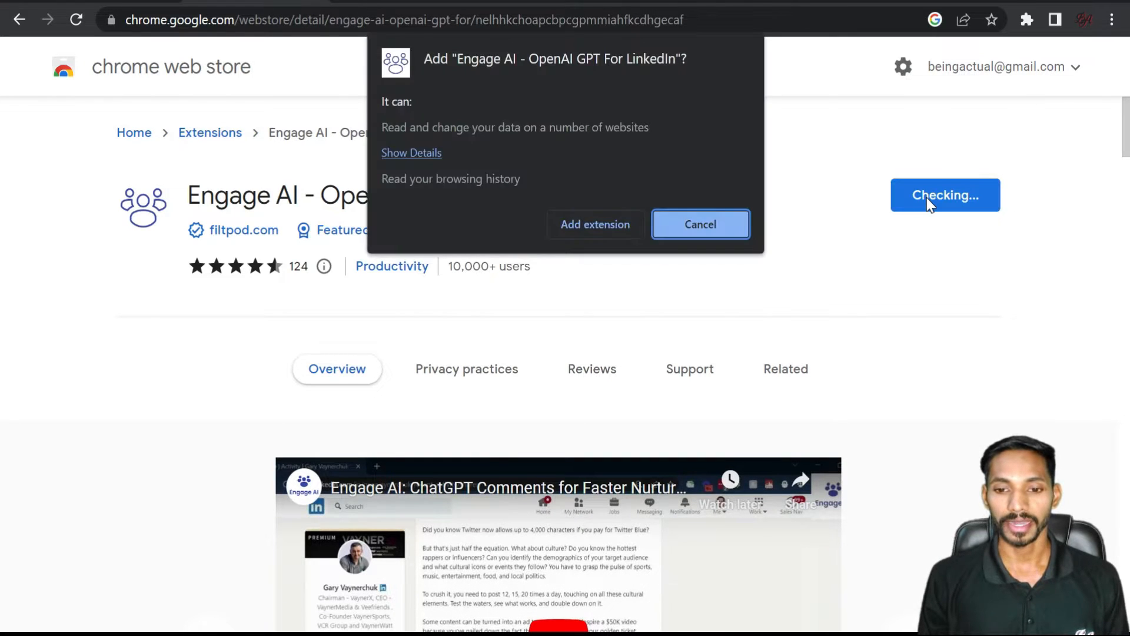
pyautogui.click(698, 224)
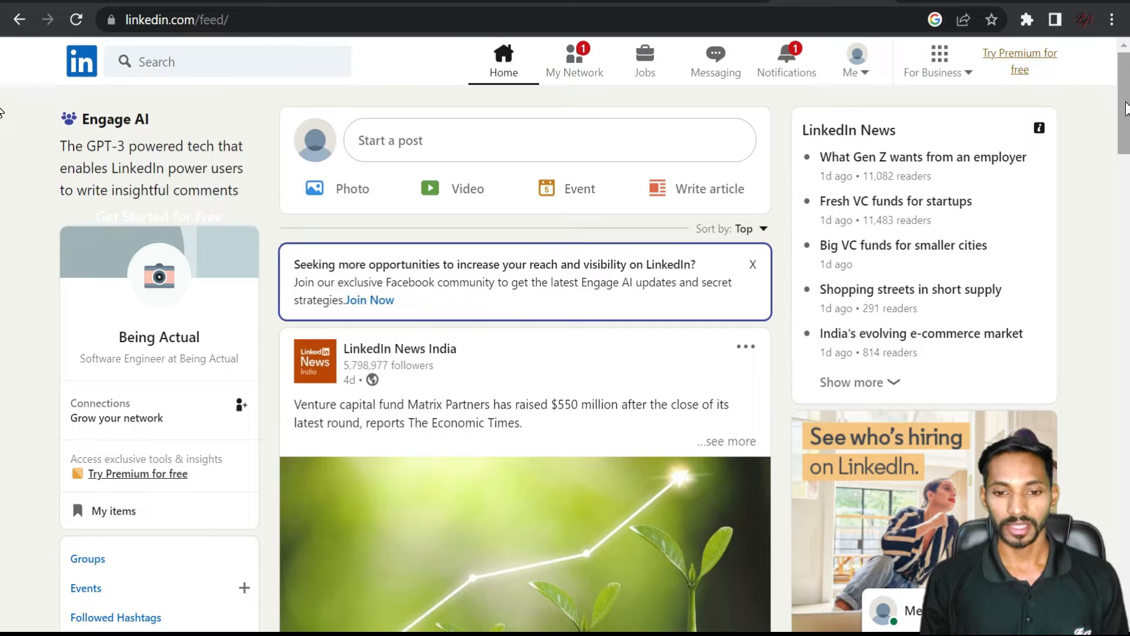
# Scroll the feed down to the Tata Consultancy Services 'The next Picasso won't be human!' post.
pyautogui.scroll(-3)
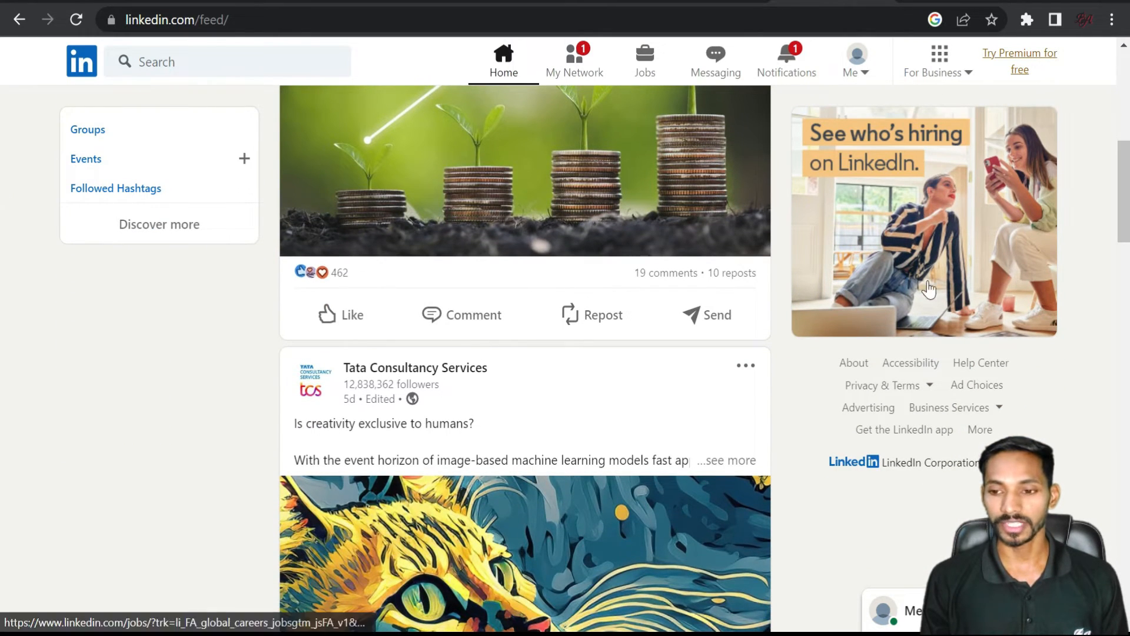
pyautogui.scroll(-3)
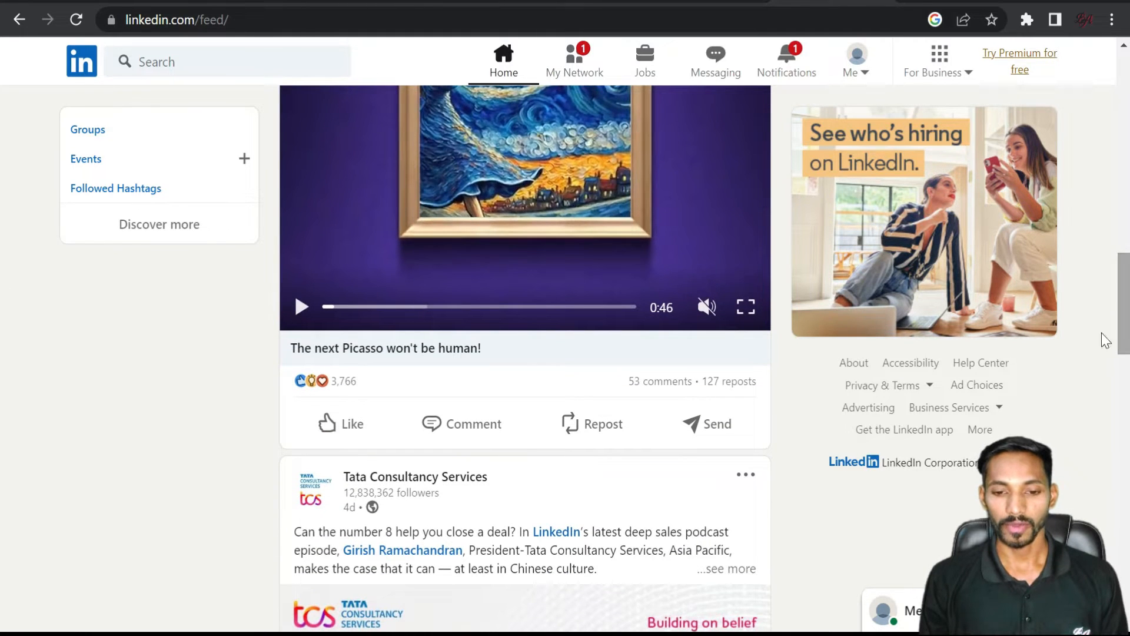
# Open a comment box on the Picasso post and have Engage AI generate a reply in a chosen tone.
pyautogui.click(462, 423)
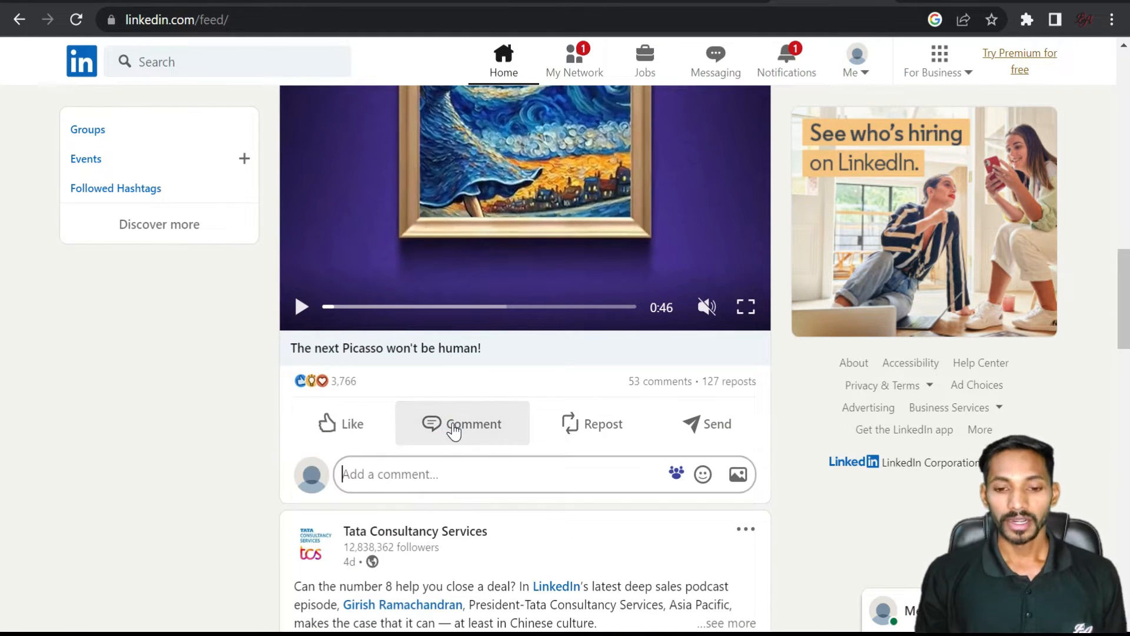
pyautogui.click(461, 423)
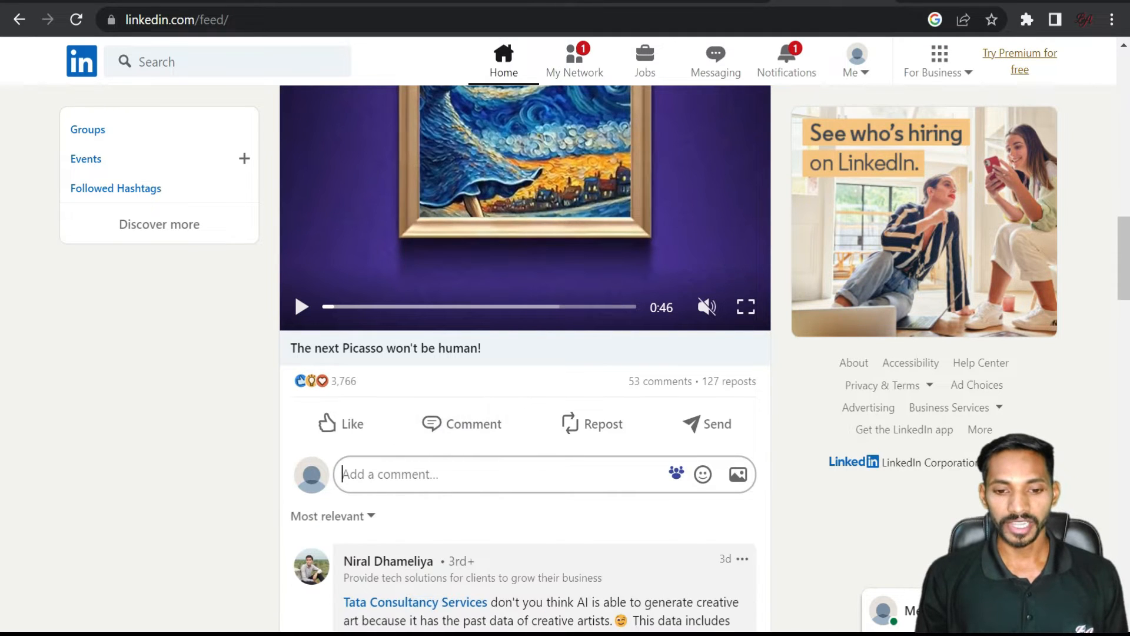
pyautogui.write('reply')
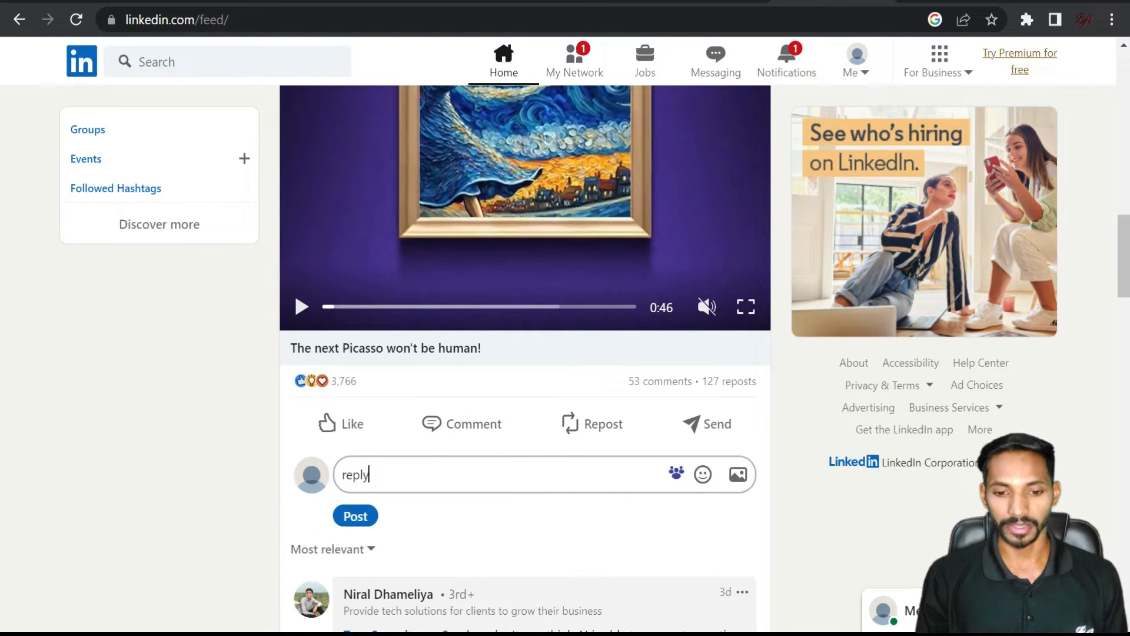
pyautogui.click(675, 474)
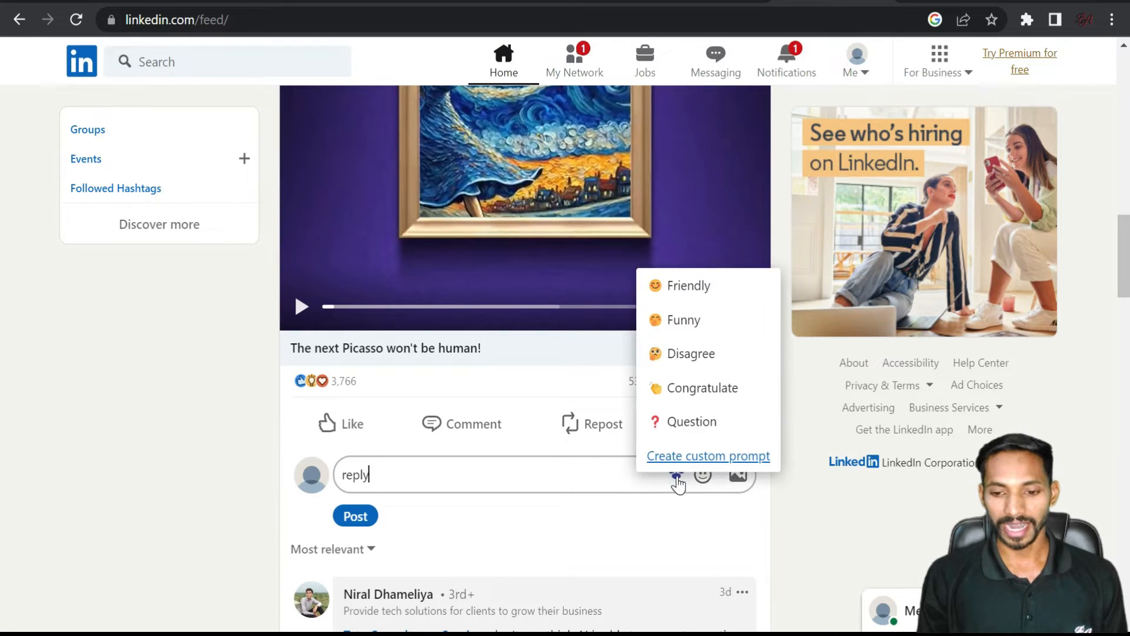
pyautogui.click(687, 286)
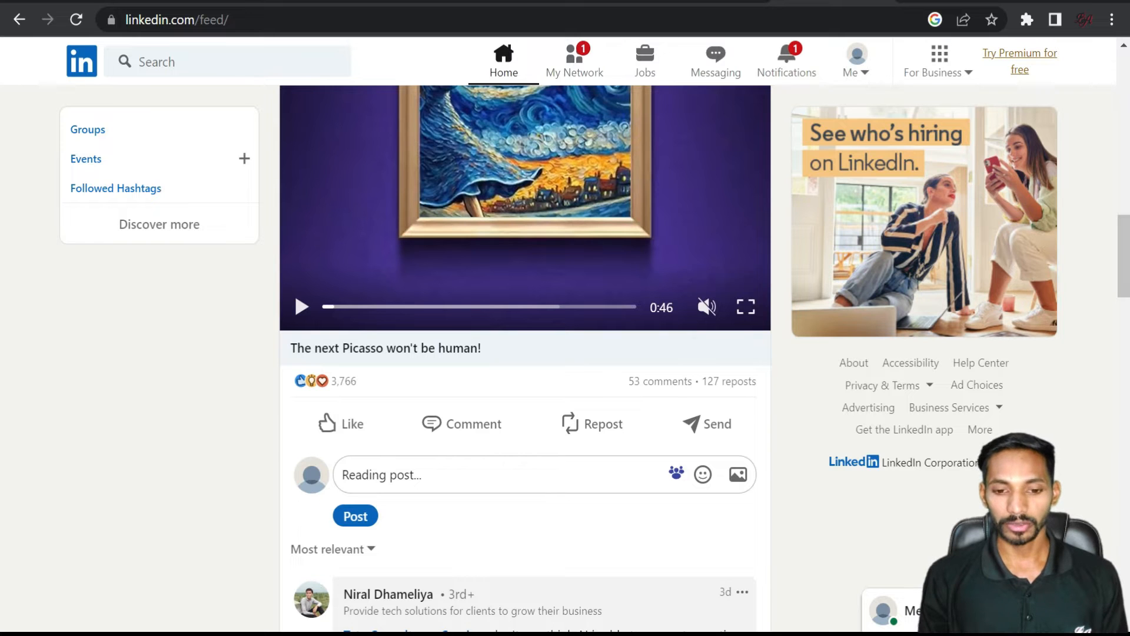
# Let Engage AI fill in the comment about human creativity and AI-generated art.
pyautogui.write('Exciting topic! It will be fascinating to explore the intersection between')
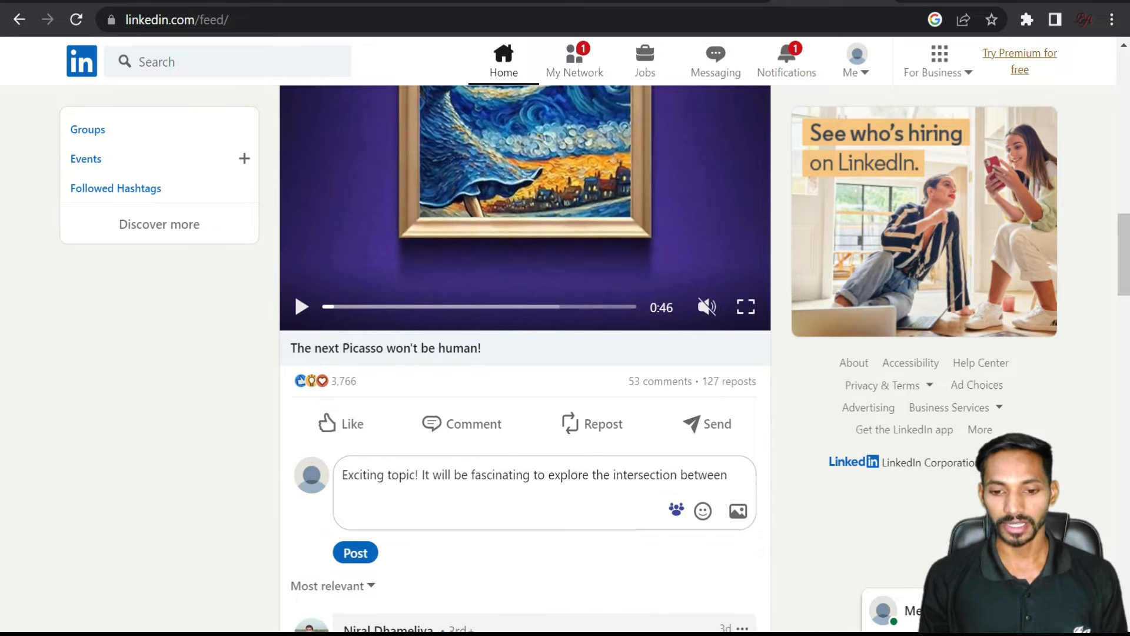
pyautogui.write('human creativity and AI-generated art. Looking forward to the future!')
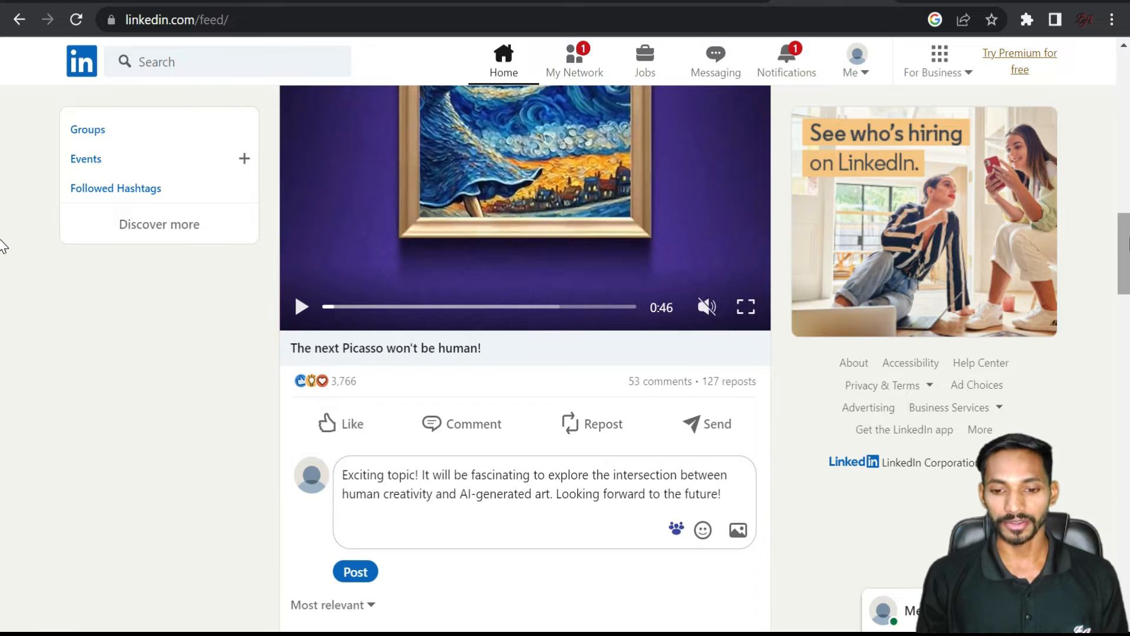
pyautogui.scroll(-3)
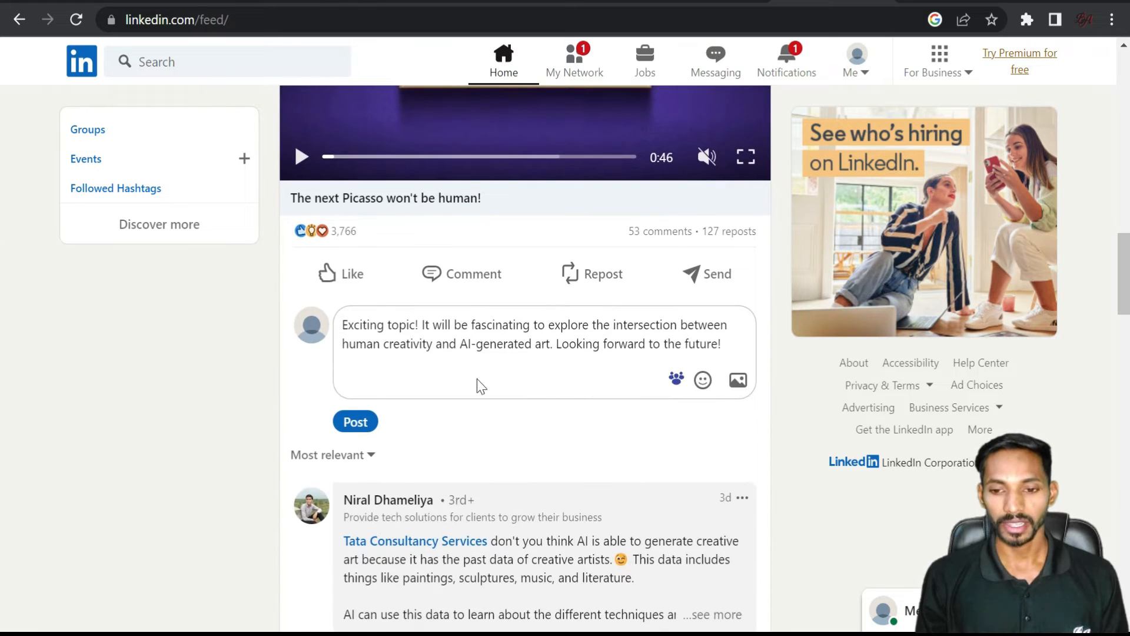
pyautogui.moveTo(420, 372)
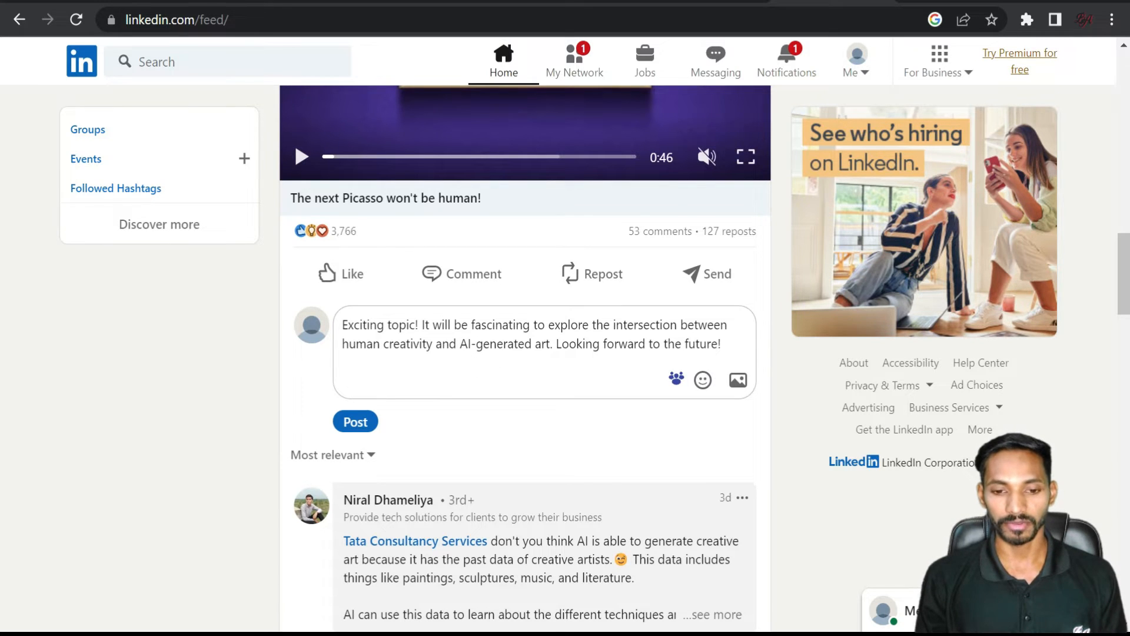
# Delete the opening 'Exciting topic!' and end the comment with '...'.
pyautogui.doubleClick(380, 324)
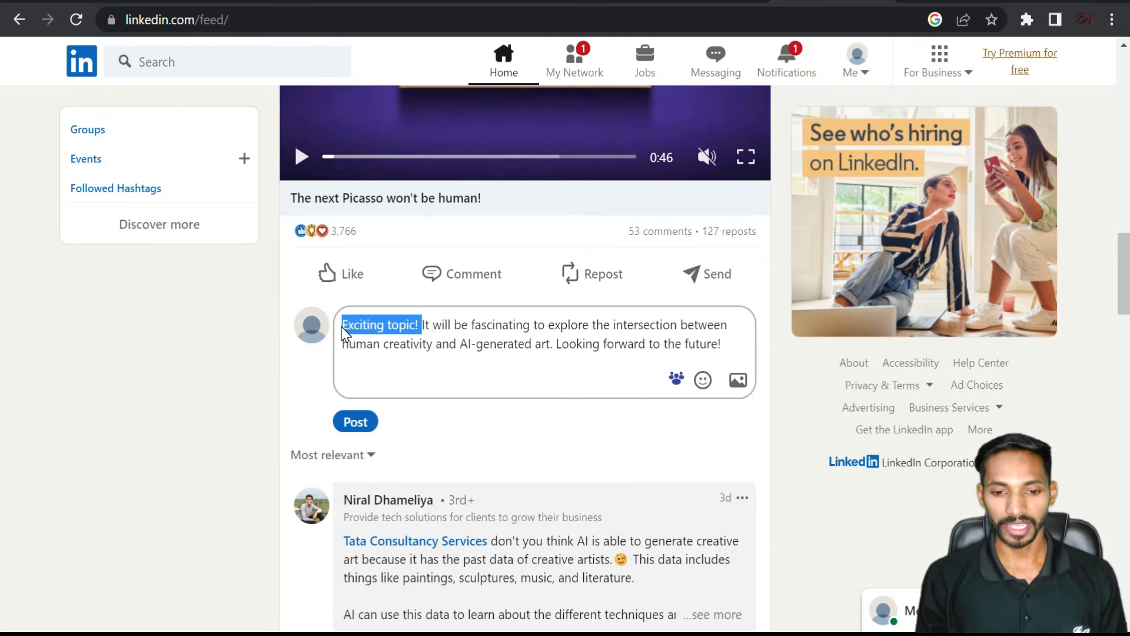
pyautogui.press('Delete')
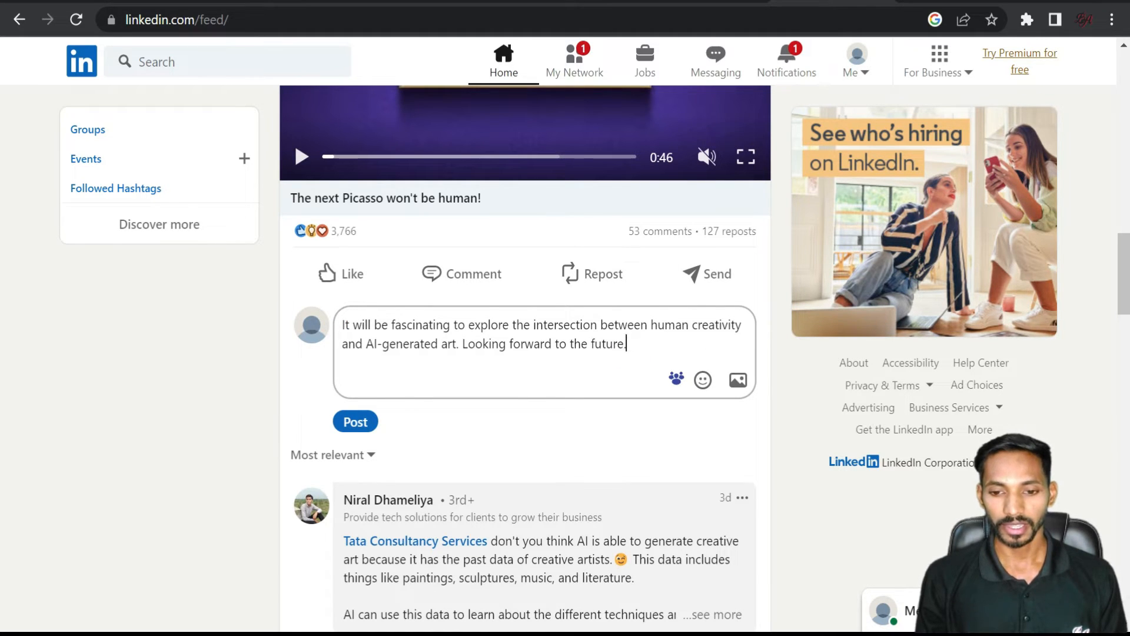
pyautogui.write('...')
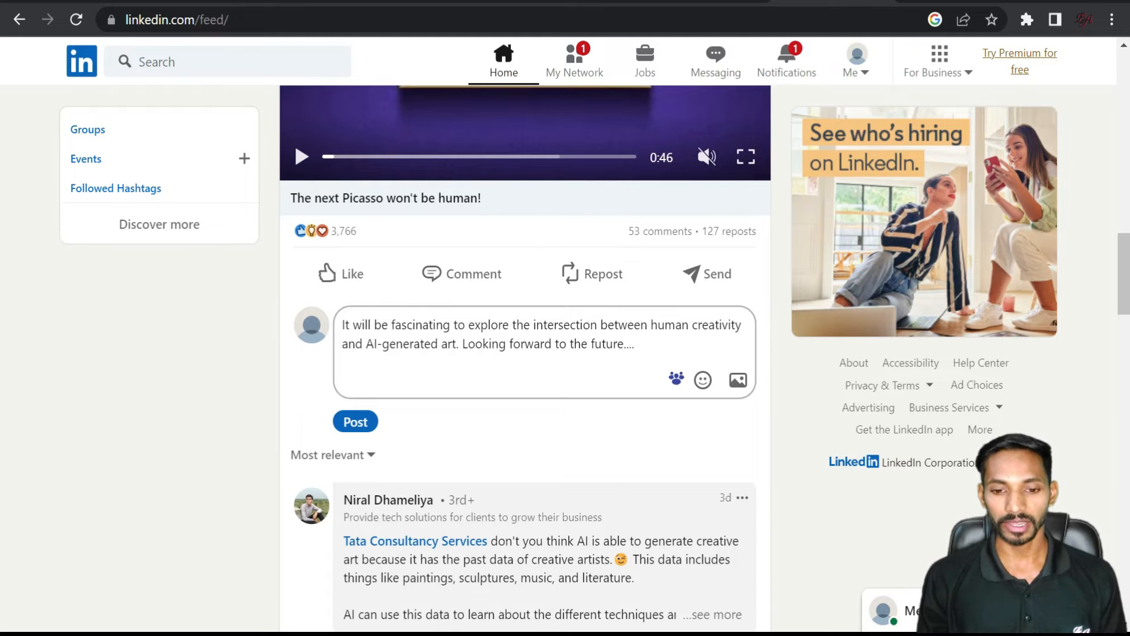
# Open a comment on the LinkedIn Deep Sales Podcast post and choose Engage AI's Congratulate tone.
pyautogui.scroll(-3)
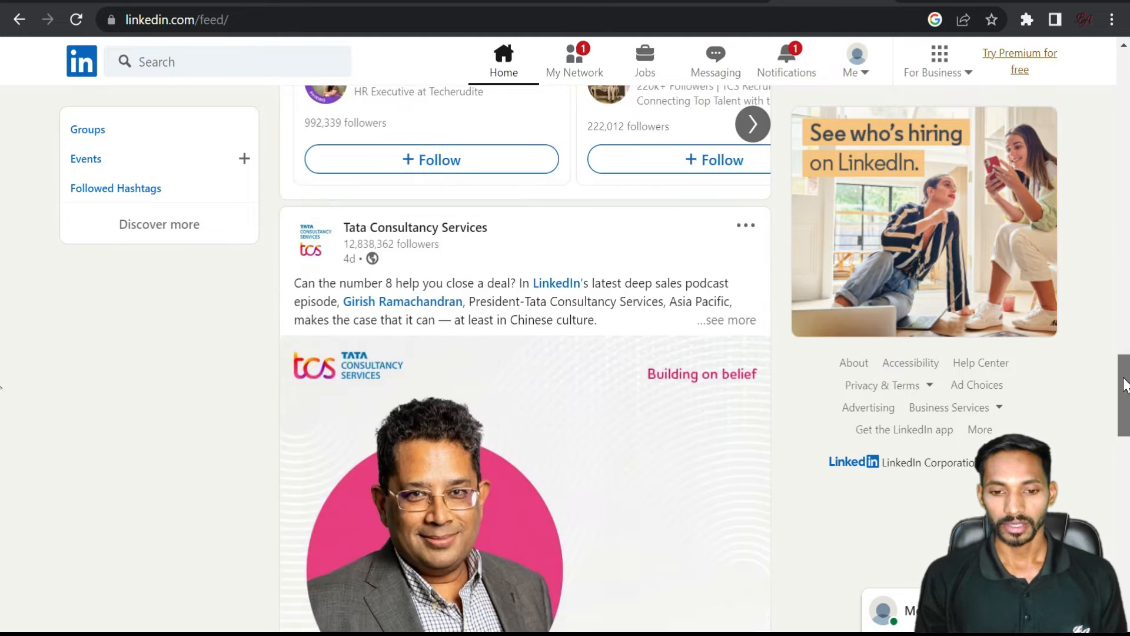
pyautogui.scroll(-3)
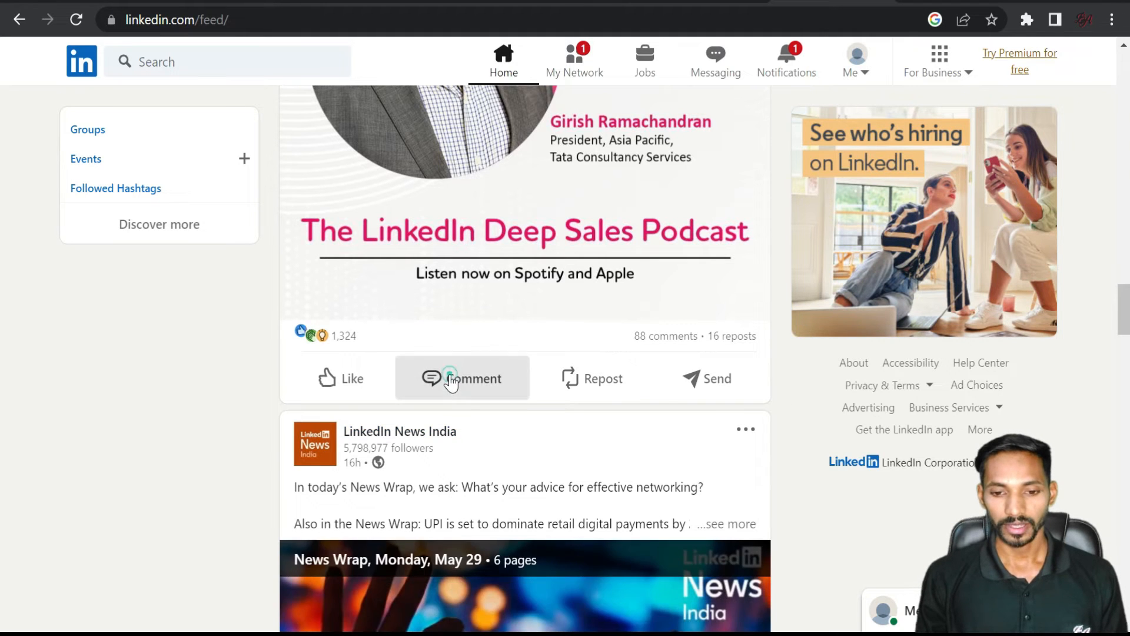
pyautogui.click(462, 378)
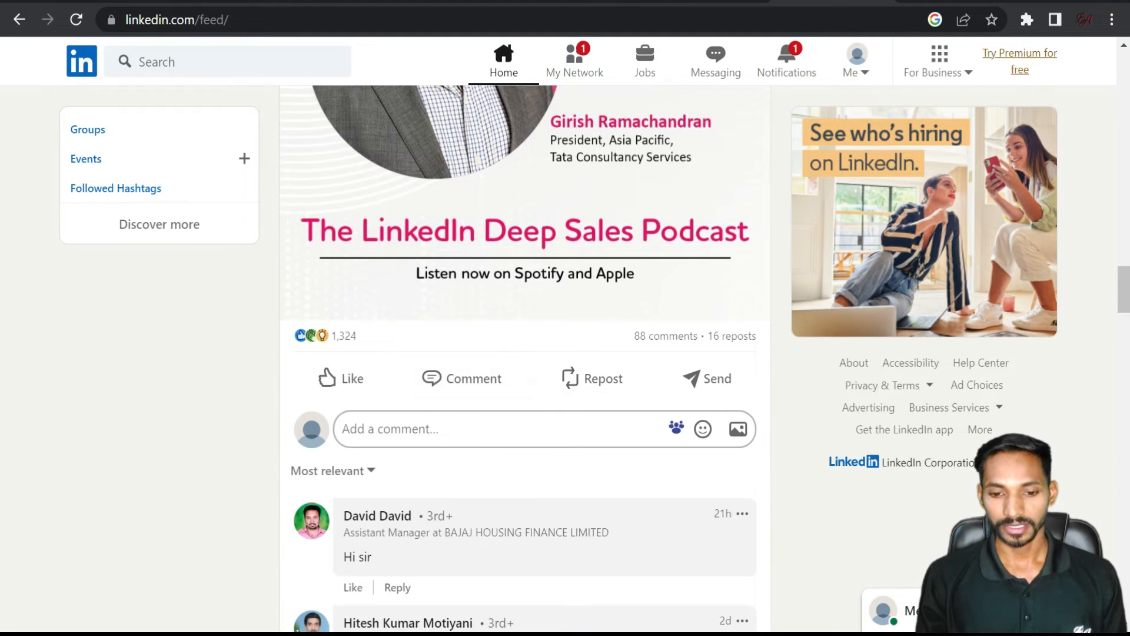
pyautogui.click(703, 429)
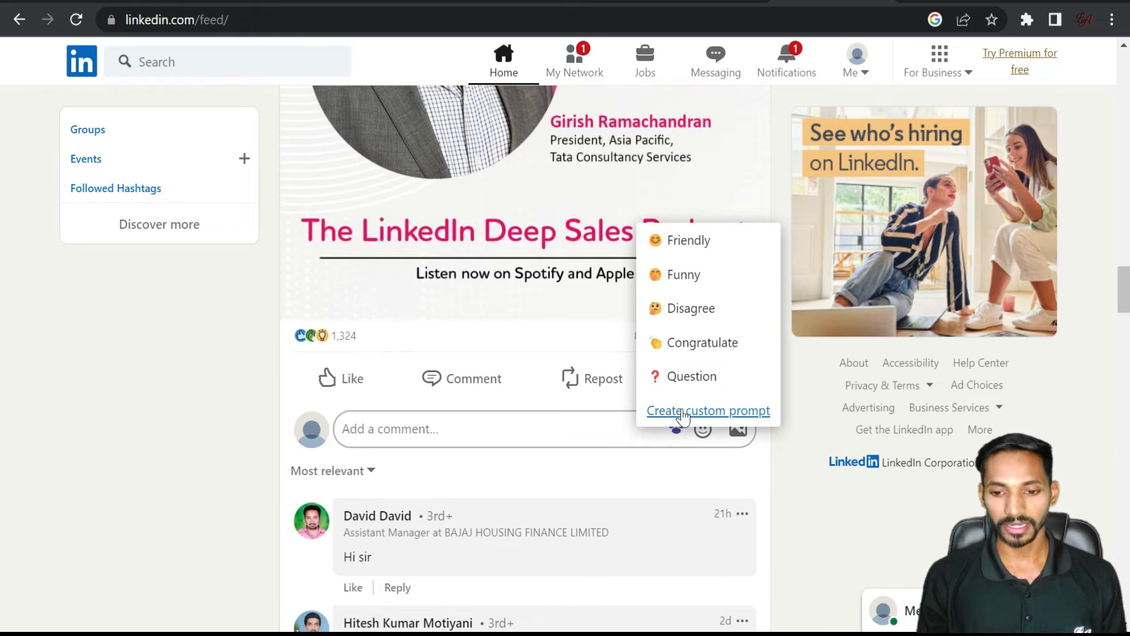
pyautogui.moveTo(683, 275)
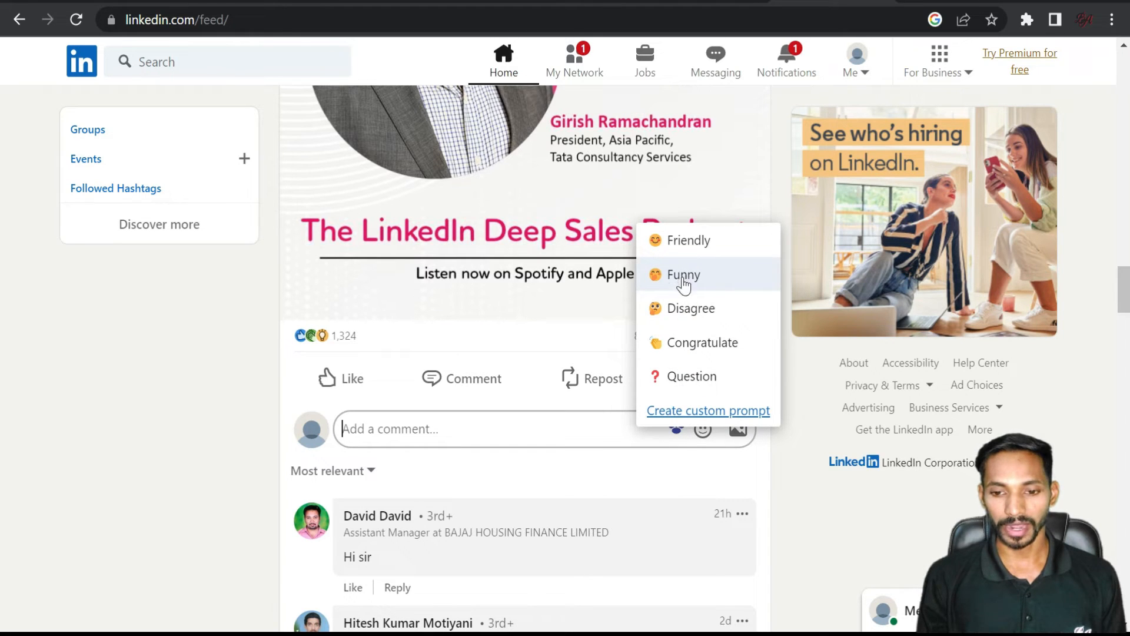
pyautogui.moveTo(700, 343)
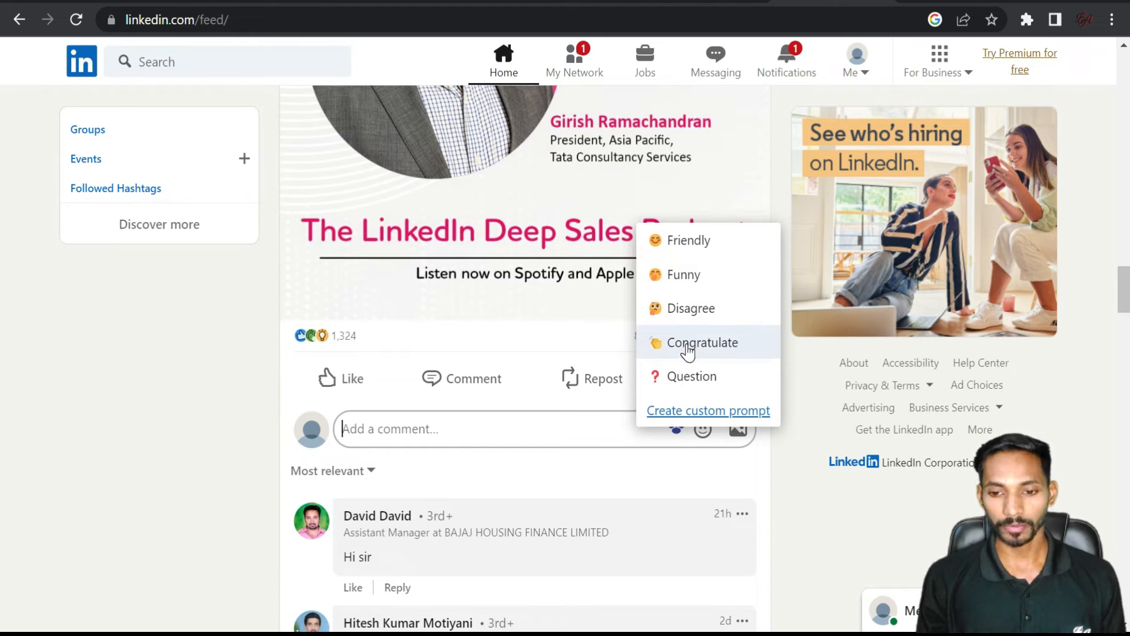
pyautogui.click(482, 428)
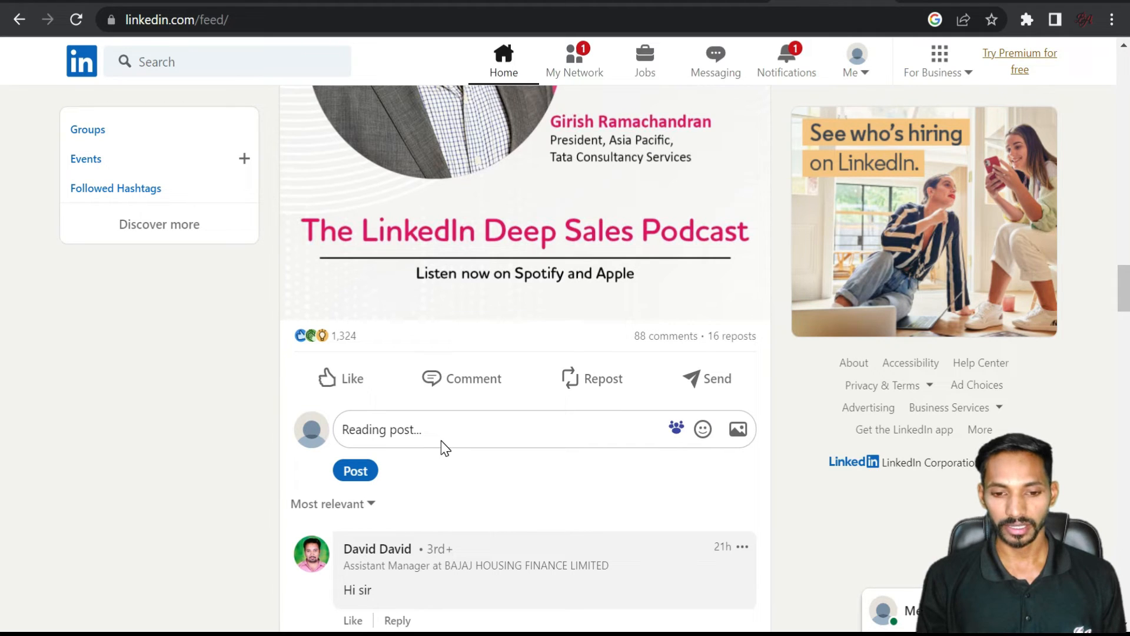
# Let Engage AI write the podcast congratulations, trim it at 'APAC', and select the comment text.
pyautogui.write('Congratulations on the insightful podcast on how cultural differences affe')
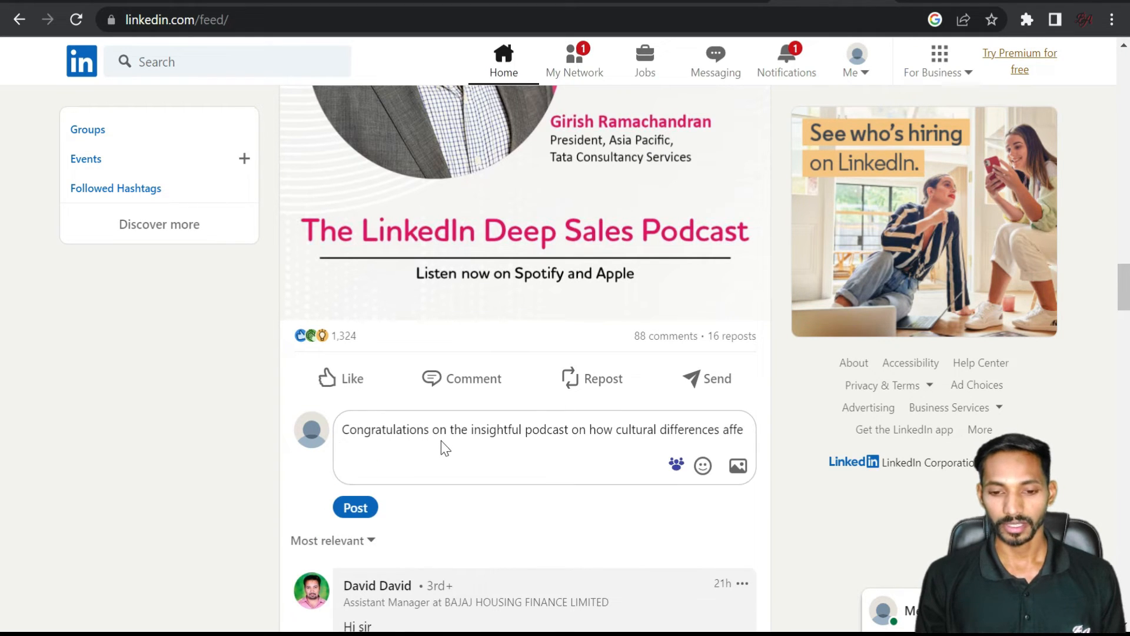
pyautogui.write('affect sales strategies by Girish Ramachandran, President-Tata Consultancy Services, APAC! The emphasis on the value of data and insights across all culture')
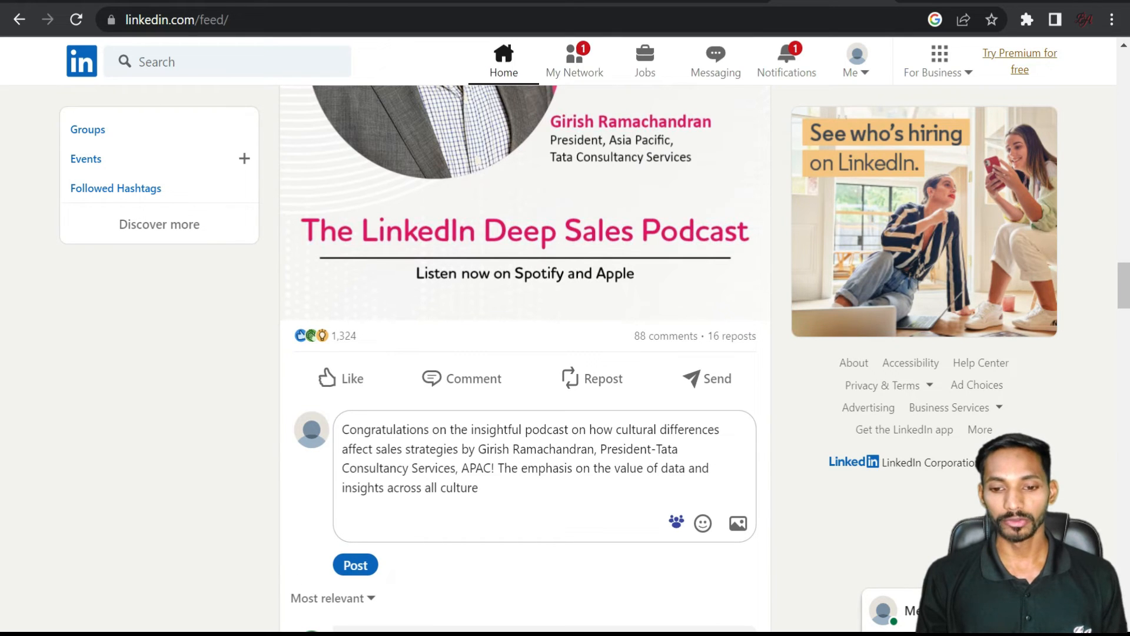
pyautogui.write('s is particularly noteworthy.')
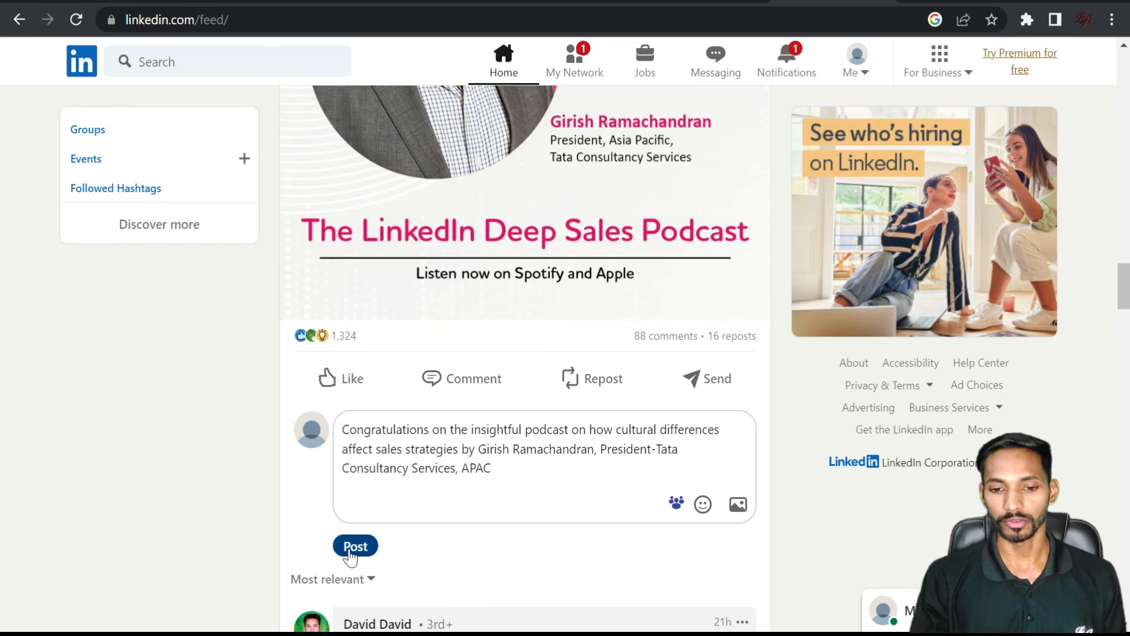
pyautogui.tripleClick(530, 448)
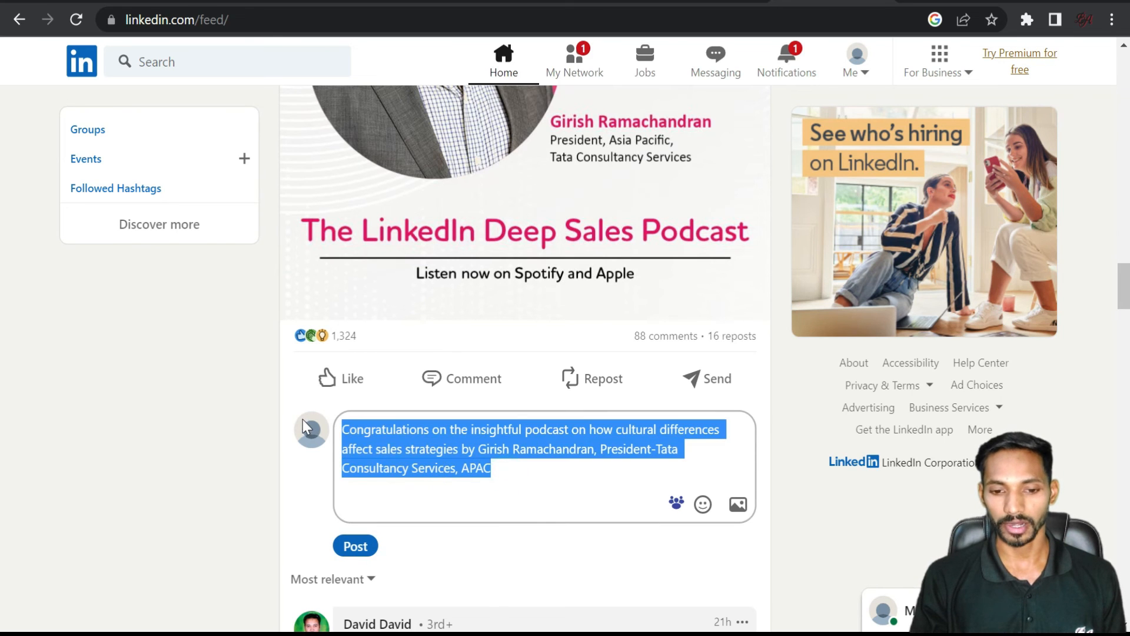